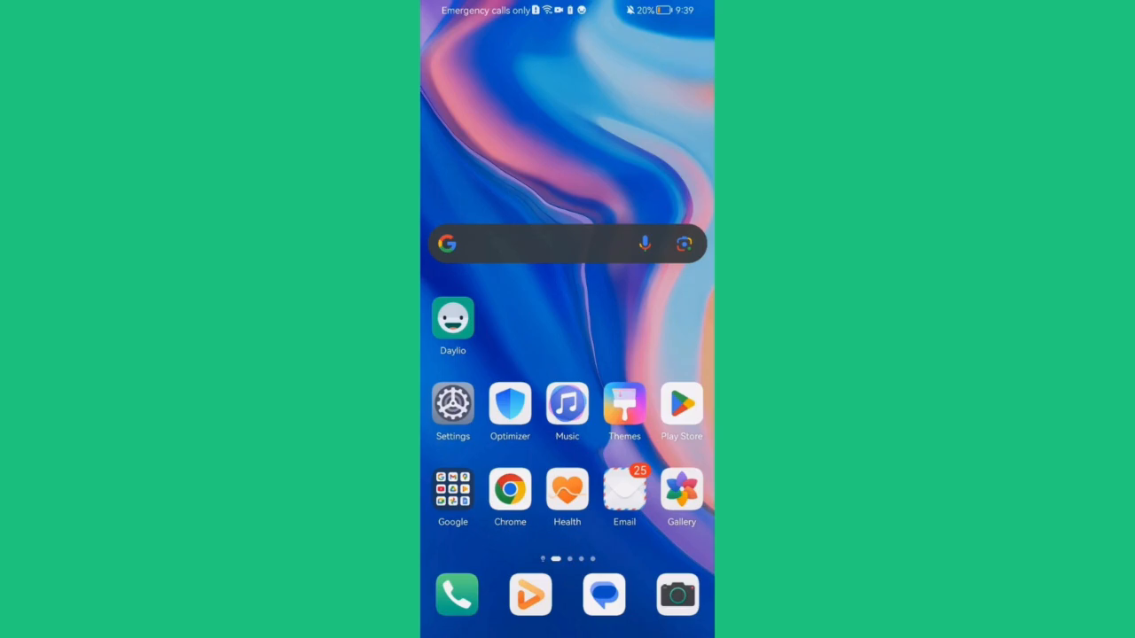
Launch Daylio from the home screen to show the October 2024 entries
{"action": "left_click", "coordinate": [452, 318]}
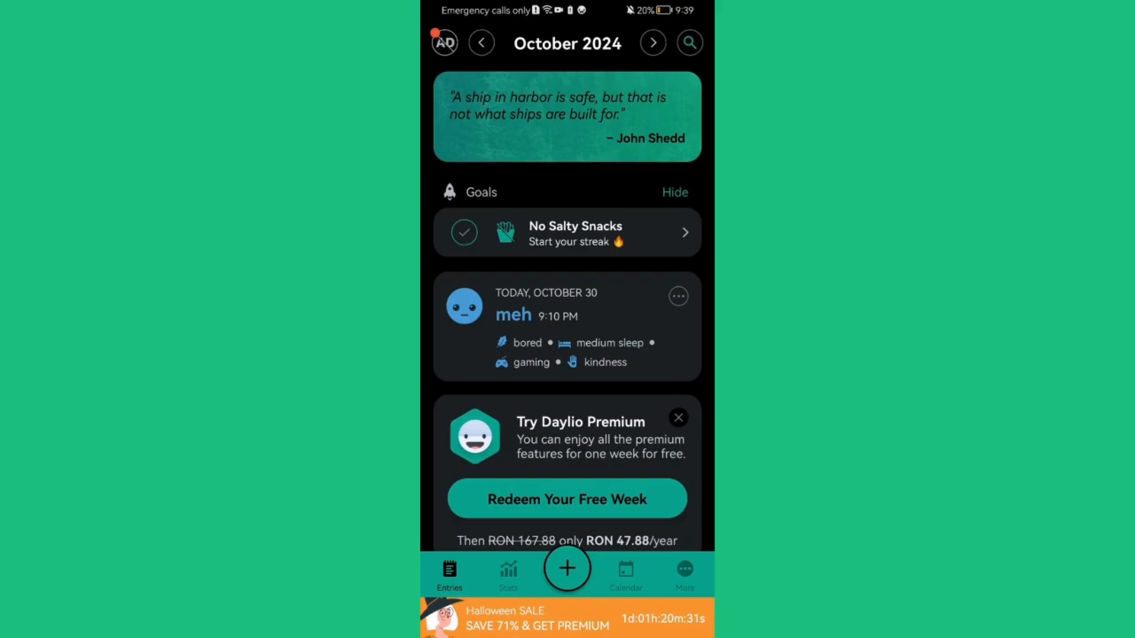
Go to the More tab and scroll down toward PIN Lock
{"action": "left_click", "coordinate": [685, 572]}
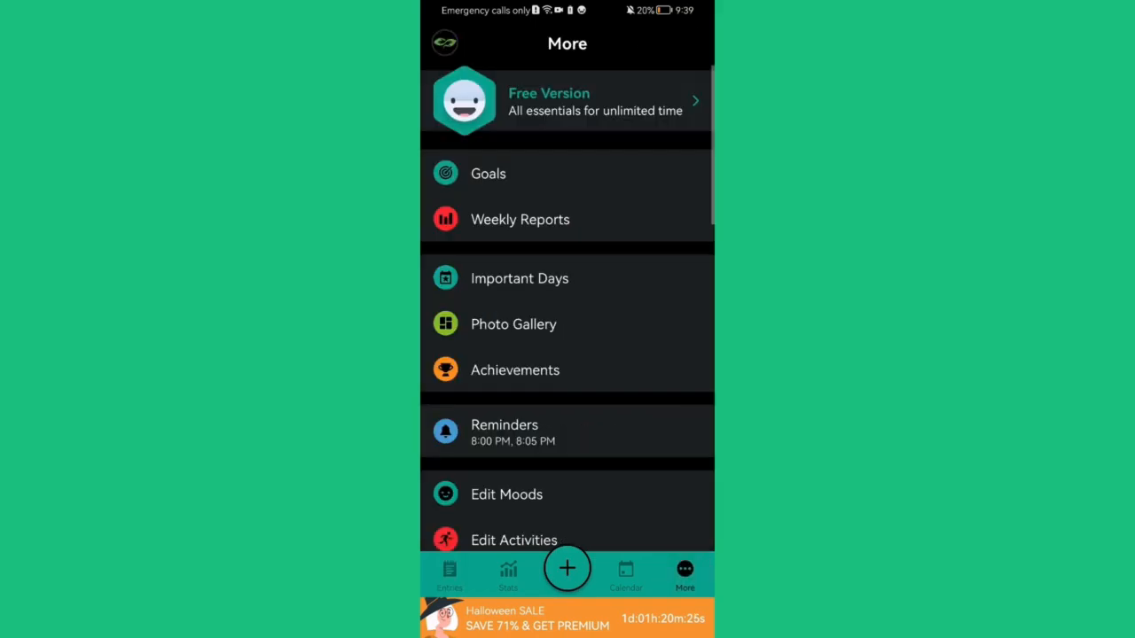
{"action": "scroll", "scroll_direction": "down", "scroll_amount": 3}
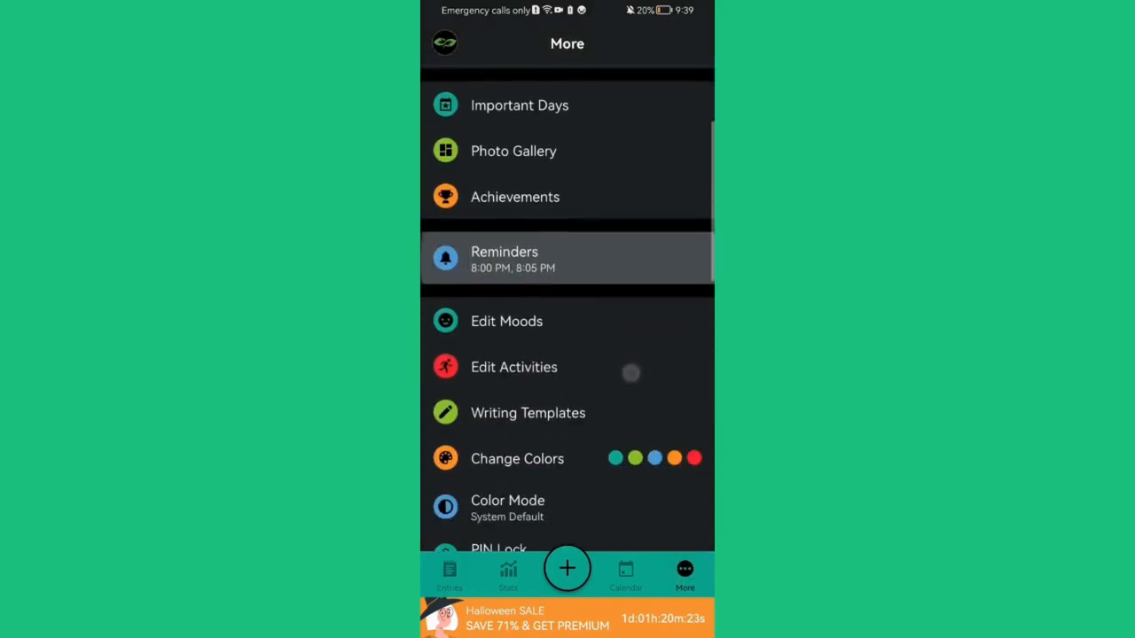
{"action": "scroll", "scroll_direction": "down", "scroll_amount": 3}
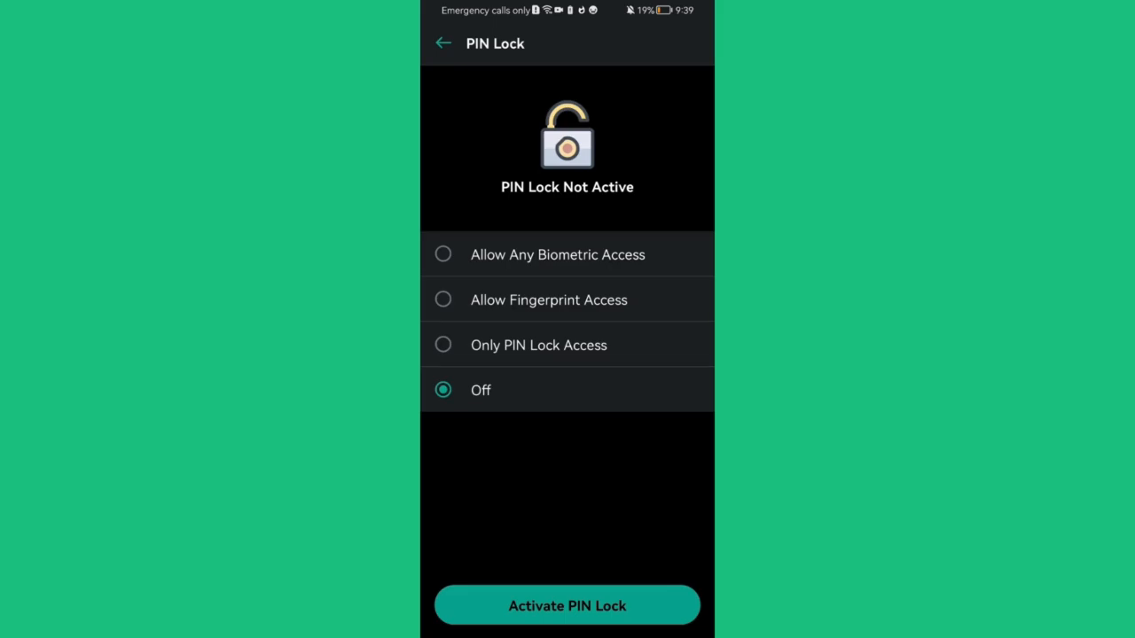
Allow fingerprint access and enter the confirmation PIN to activate PIN Lock
{"action": "left_click", "coordinate": [567, 604]}
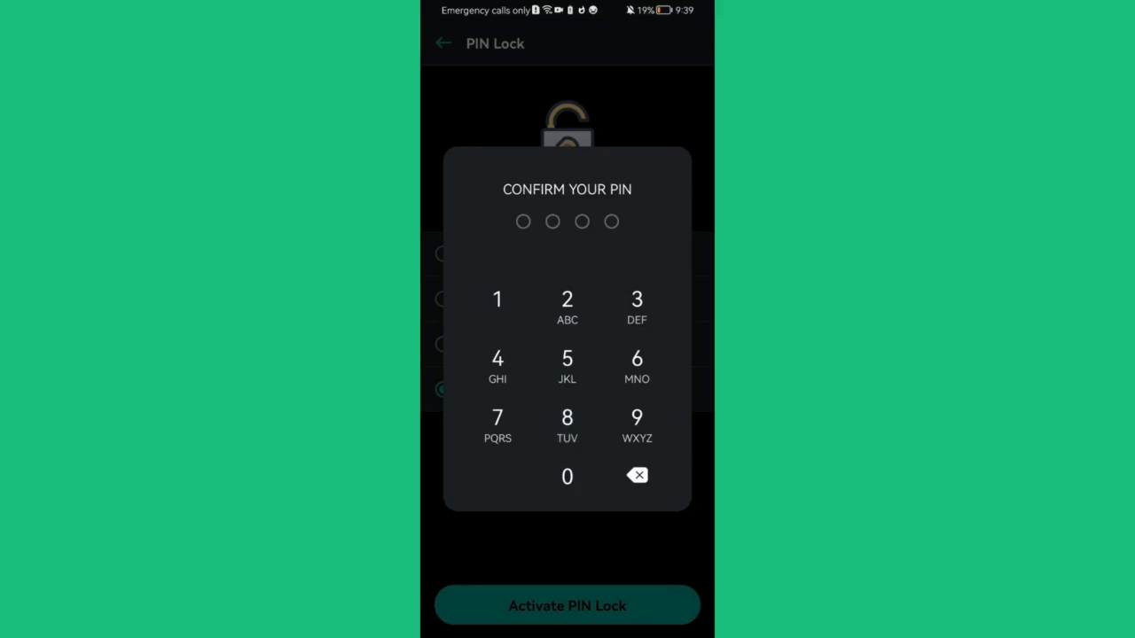
{"action": "left_click", "coordinate": [567, 417]}
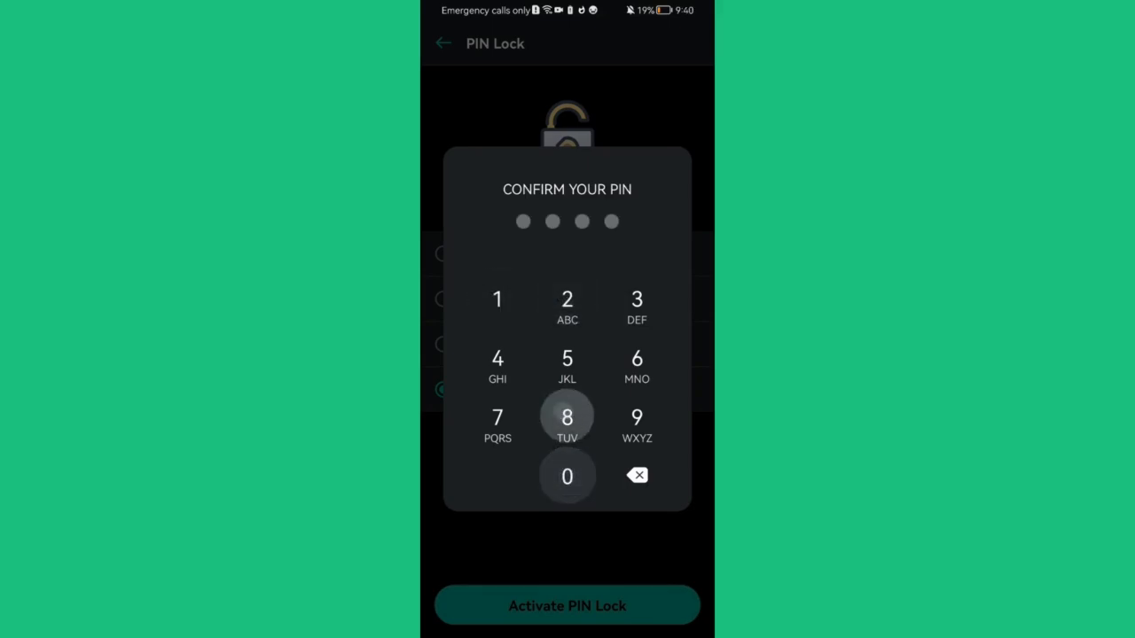
{"action": "left_click", "coordinate": [567, 417]}
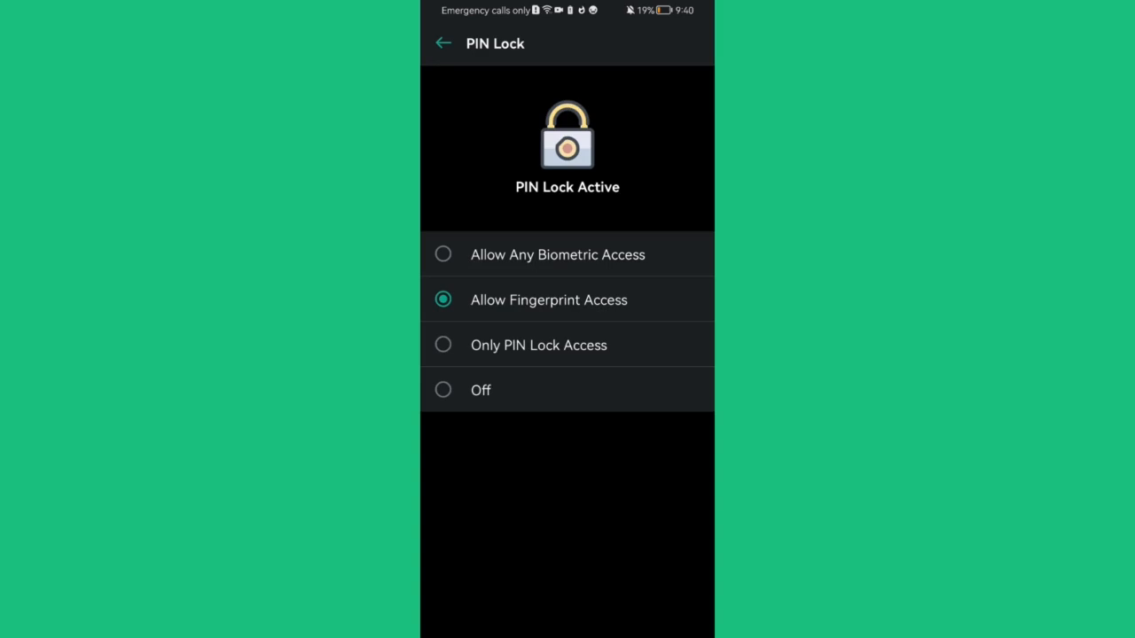
Return to the More page and scroll to confirm PIN Lock reads On
{"action": "left_click", "coordinate": [446, 43]}
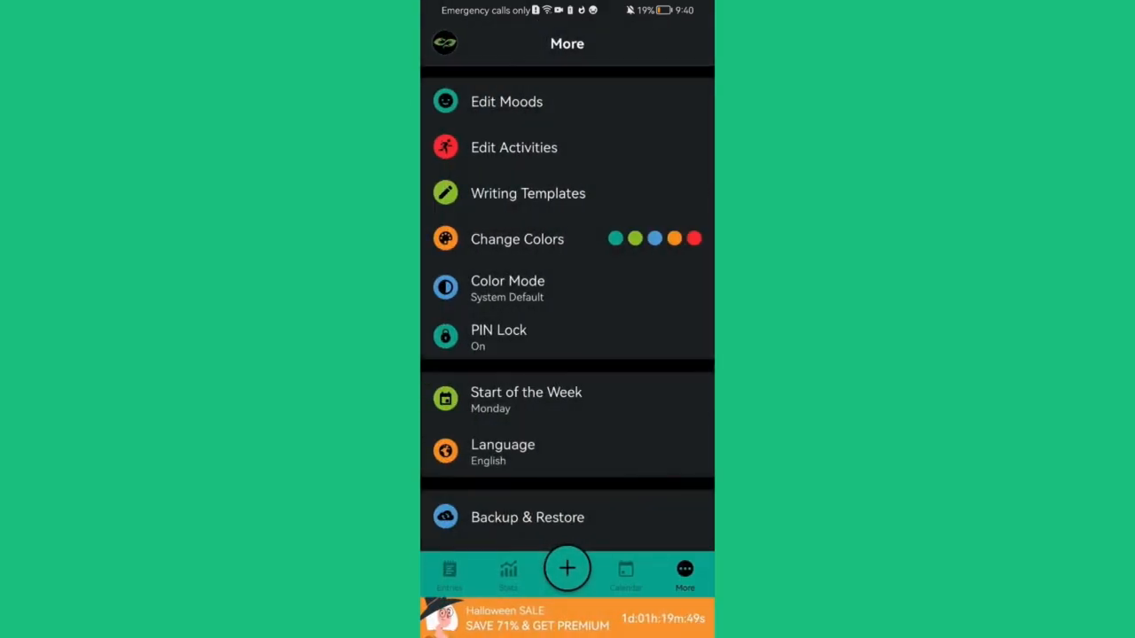
{"action": "scroll", "scroll_direction": "down", "scroll_amount": 3}
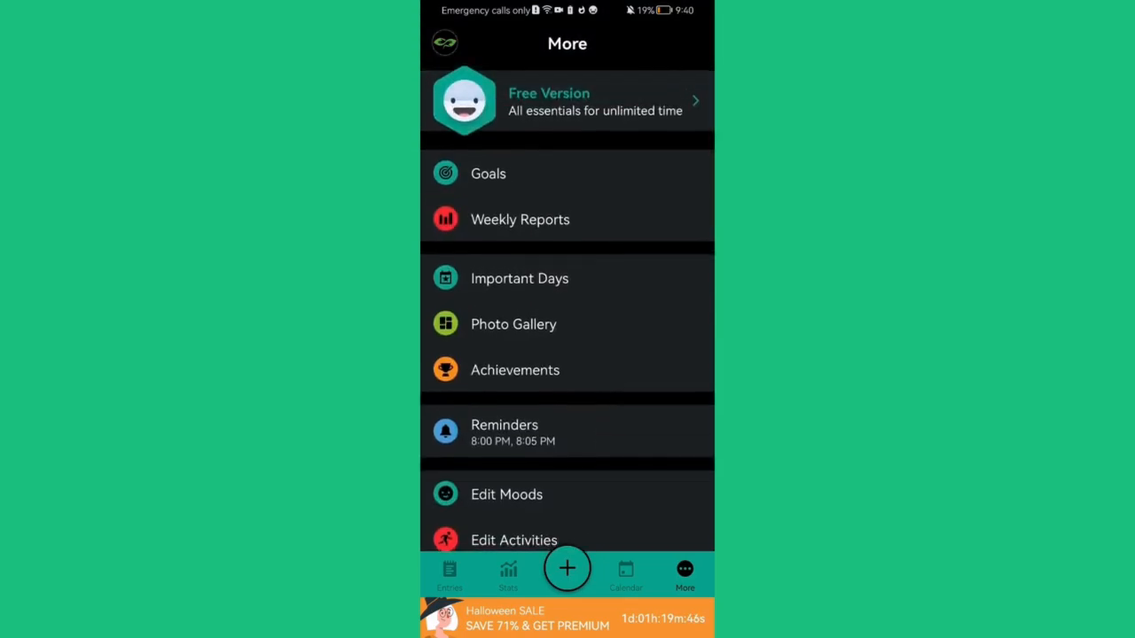